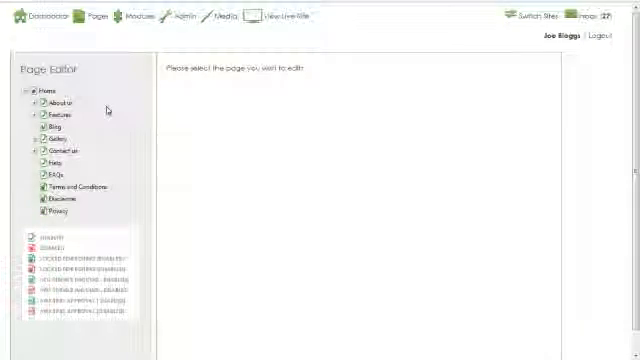
# Select About Us in the Page Editor tree and load its preview
pyautogui.click(60, 102)
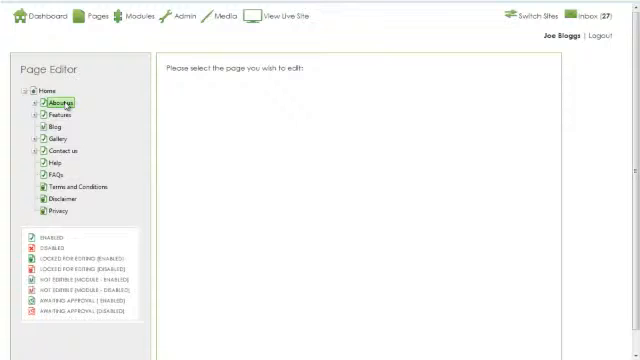
pyautogui.click(64, 104)
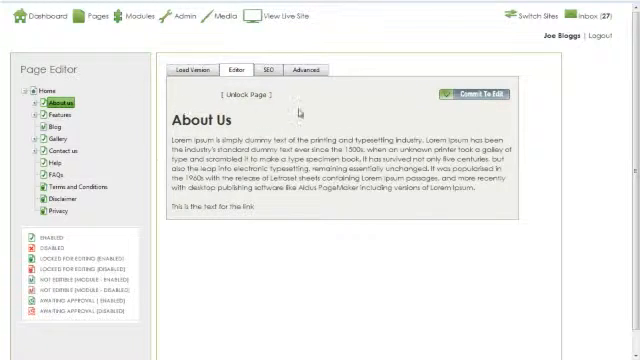
# Unlock the page and hyperlink the selected word with its URL and tooltip via Hyperlink Manager
pyautogui.click(480, 96)
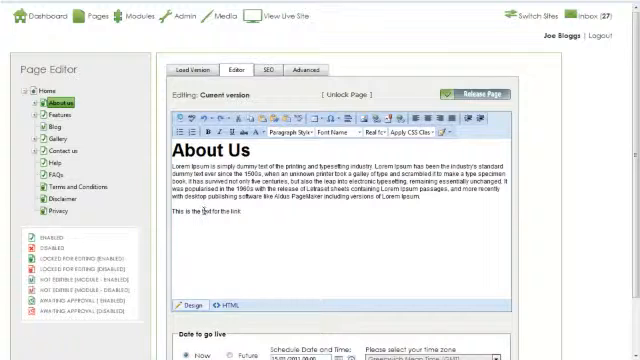
pyautogui.doubleClick(196, 214)
pyautogui.write('Link to lipsum.com')
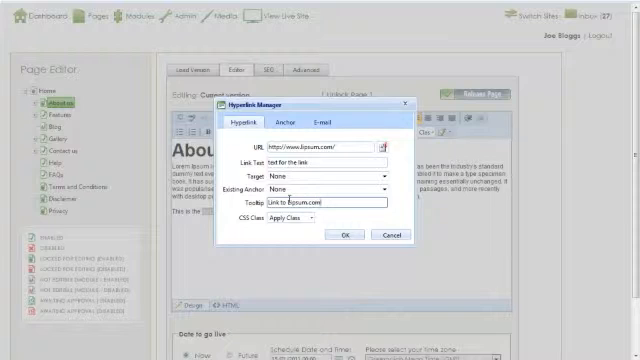
pyautogui.click(344, 234)
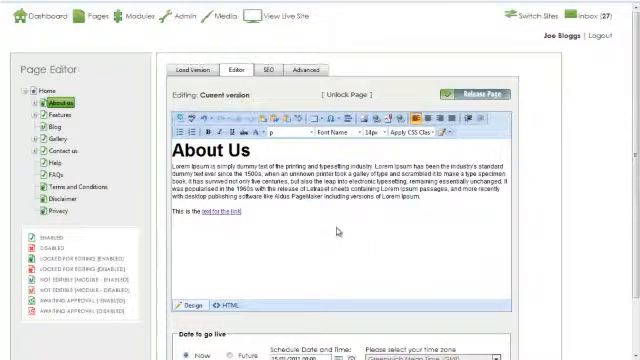
# Release the page and view the linked text on the live website
pyautogui.scroll(-3)
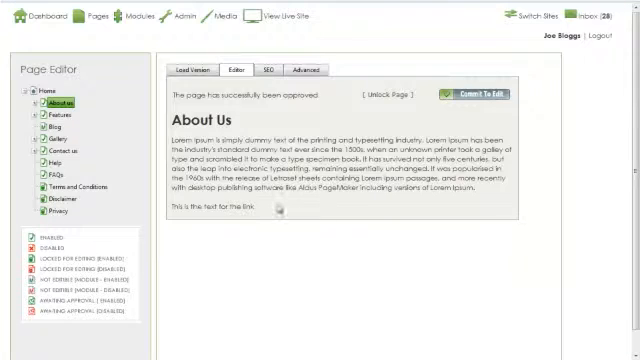
pyautogui.click(280, 14)
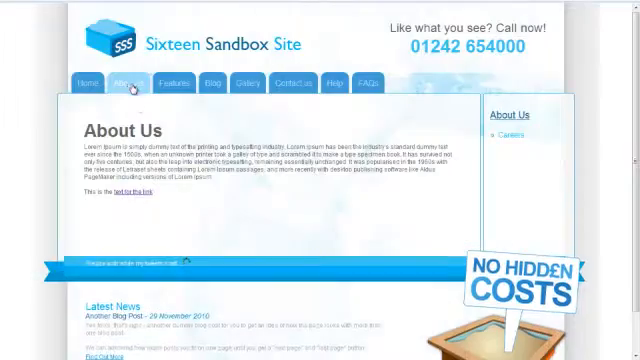